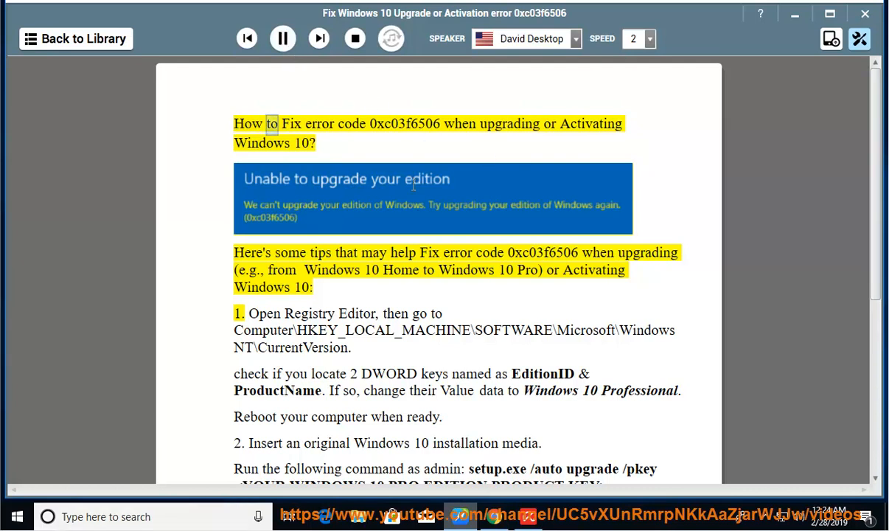
Let the error 0xc03f6506 guide play to the reboot step, pause, and begin selecting the registry path
double_click(404, 123)
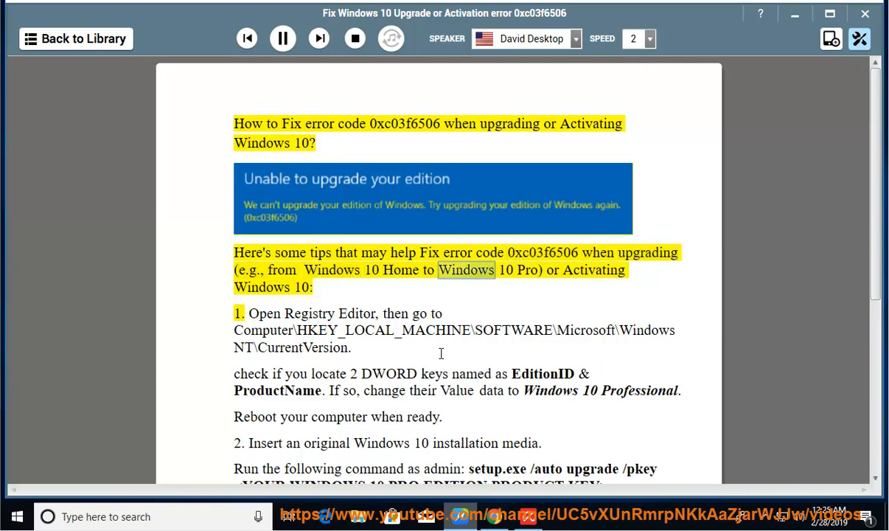
click(302, 287)
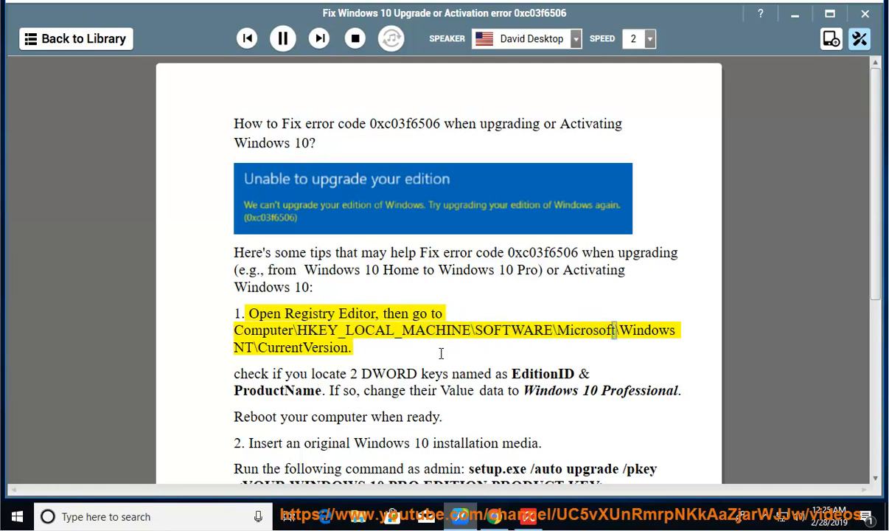
double_click(303, 348)
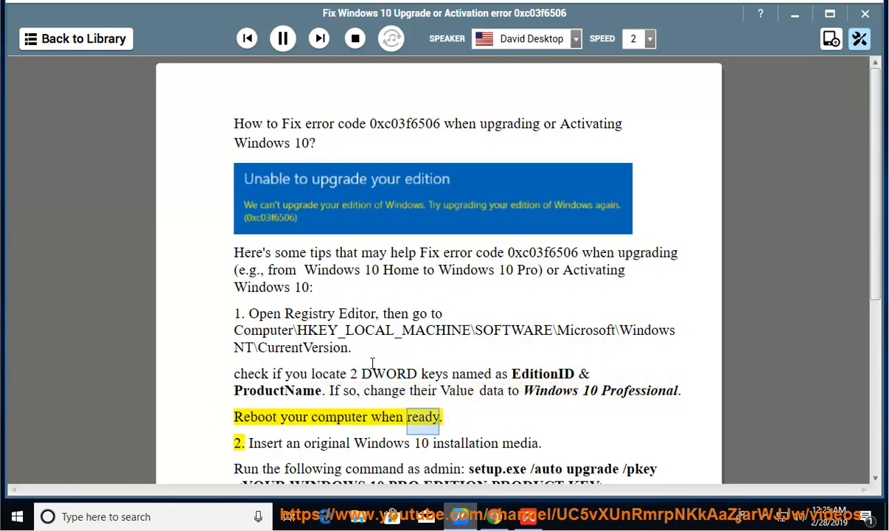
click(283, 38)
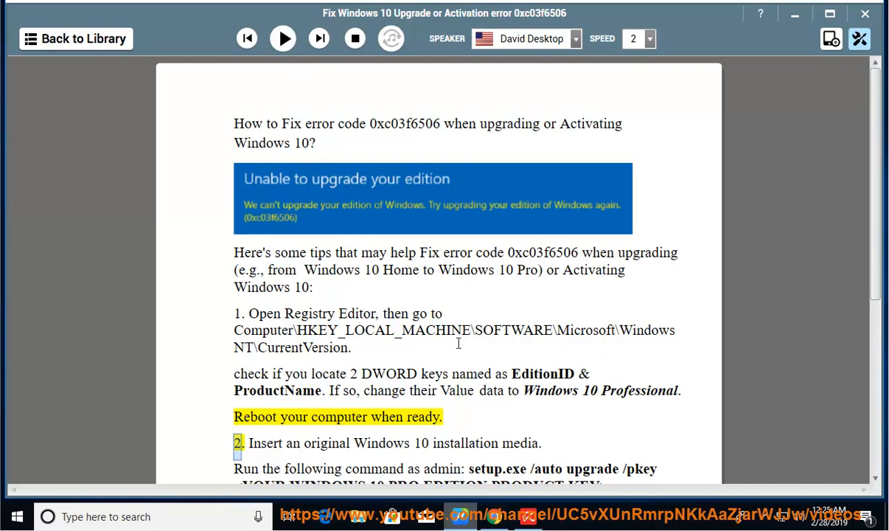
double_click(312, 347)
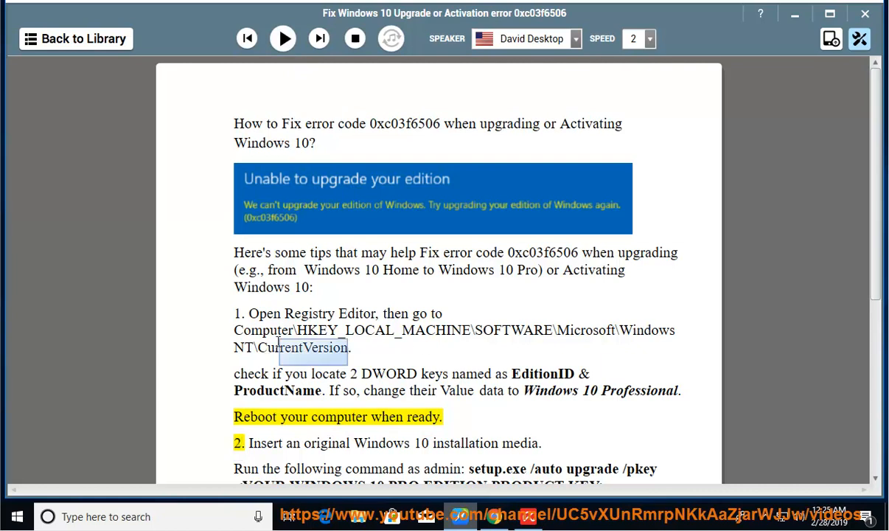
Copy the registry path, launch REGEDIT from Run, and approve the admin prompt
right_click(309, 347)
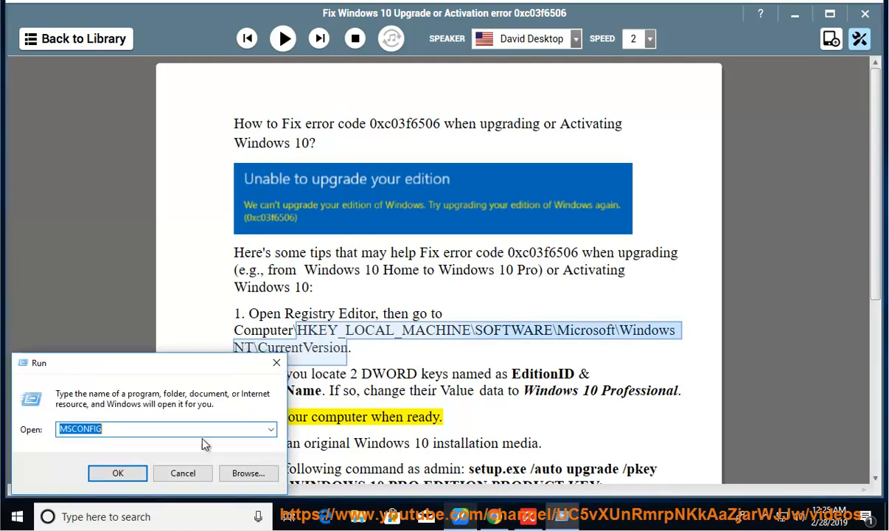
text(REGEDIT)
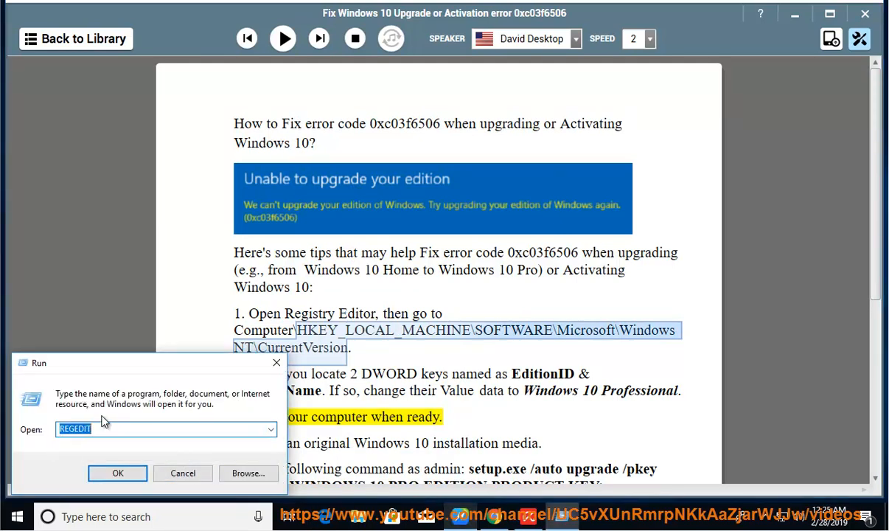
click(117, 473)
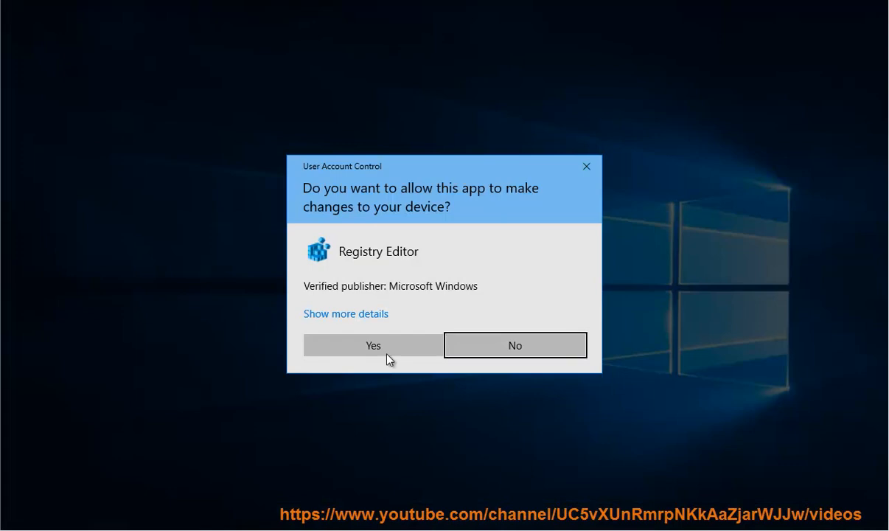
click(373, 345)
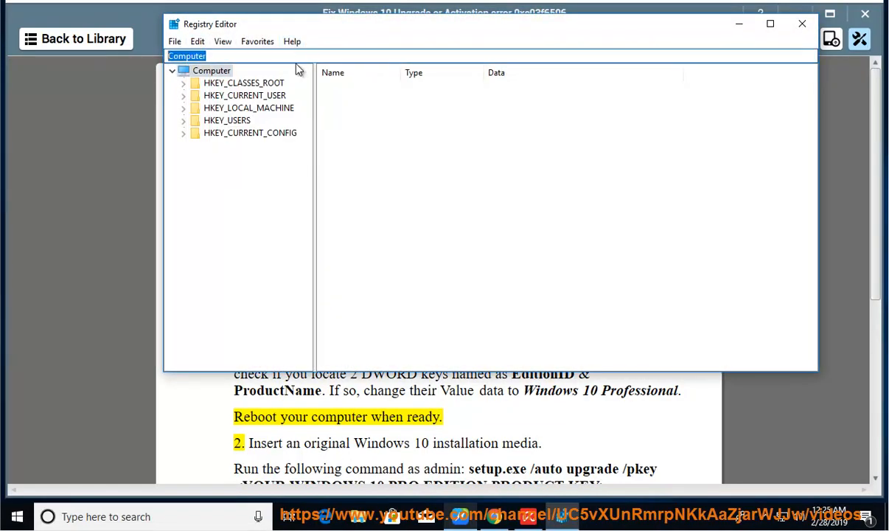
Go to HKEY_LOCAL_MACHINE\SOFTWARE\Microsoft\Windows NT\CurrentVersion and enter 'Windows 10 Professional' for EditionID
text(HKEY_LOCAL_MACHINE\SOFTWARE\Microsoft\Windows NT\CurrentVersion)
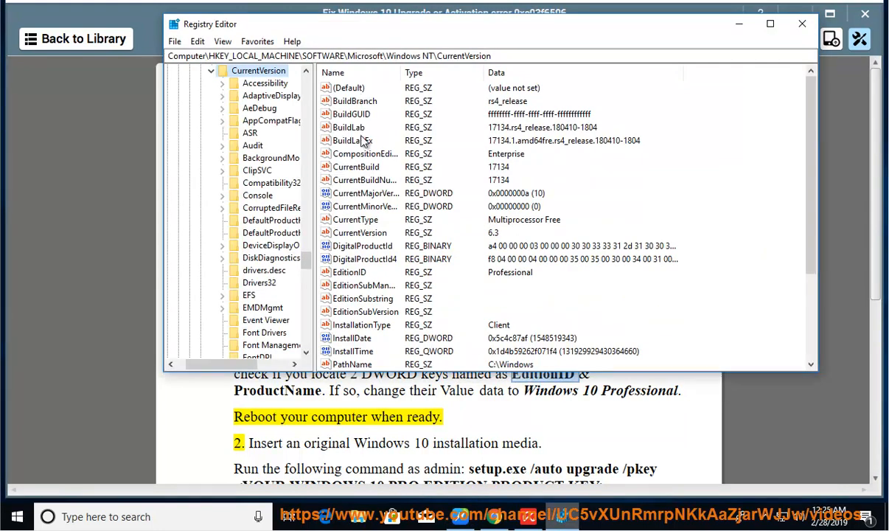
click(351, 272)
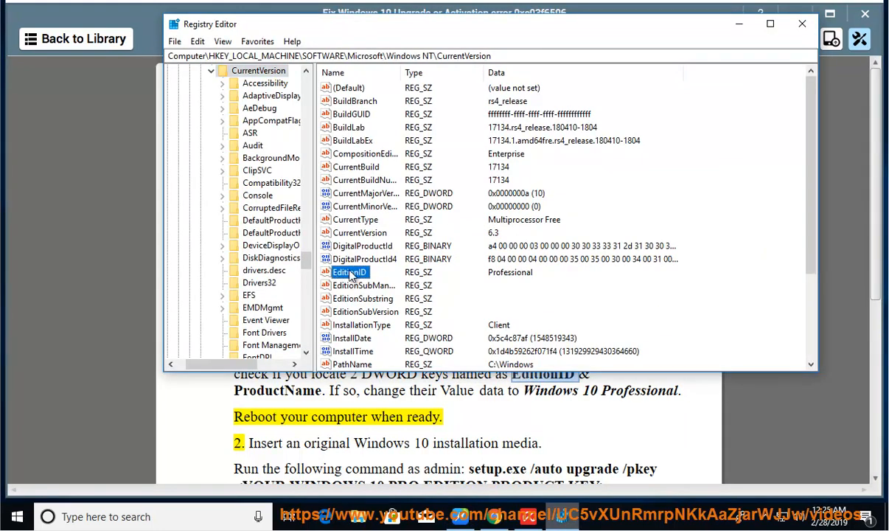
double_click(350, 272)
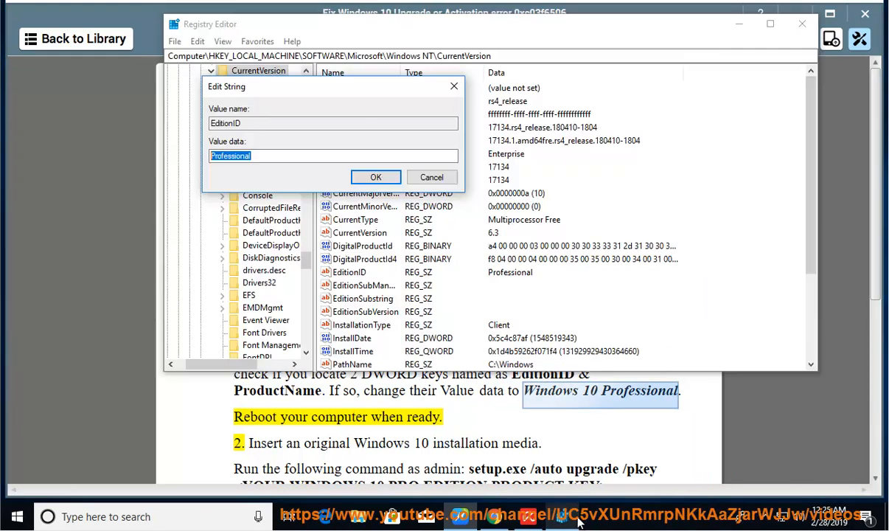
text(Windows 10 Professional)
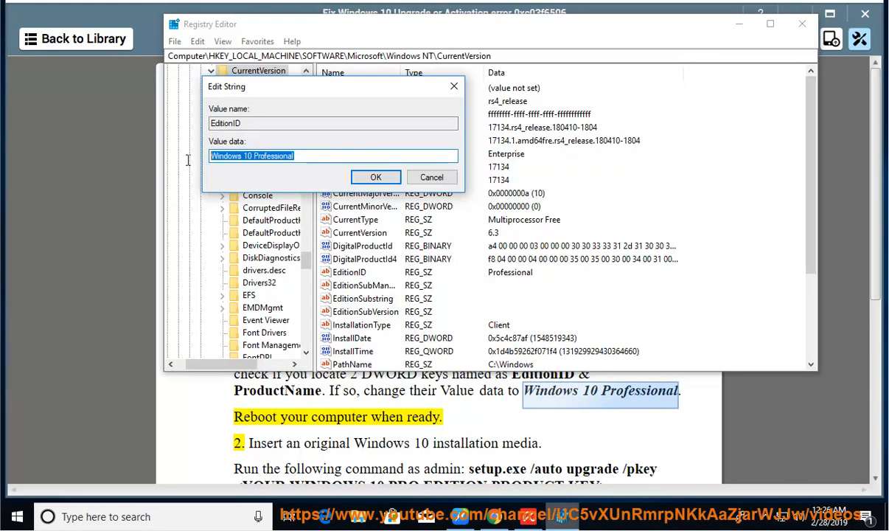
mouse_move(432, 177)
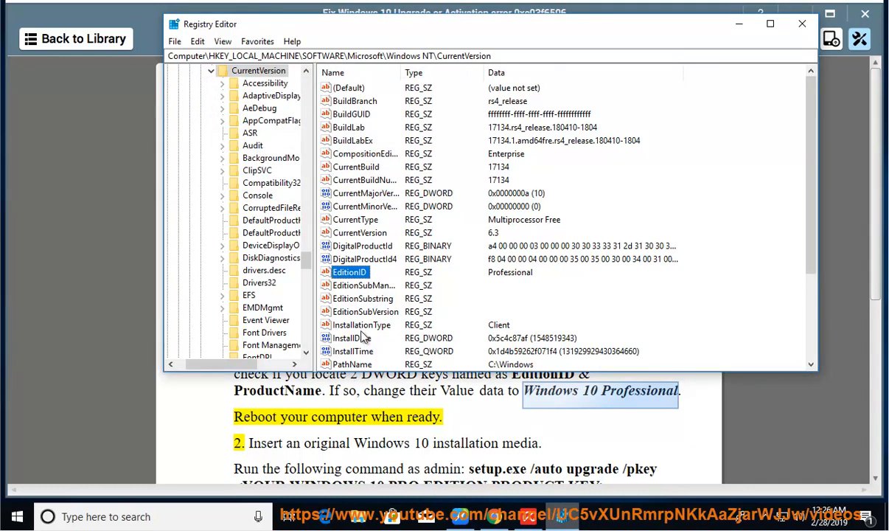
scroll(down, 3)
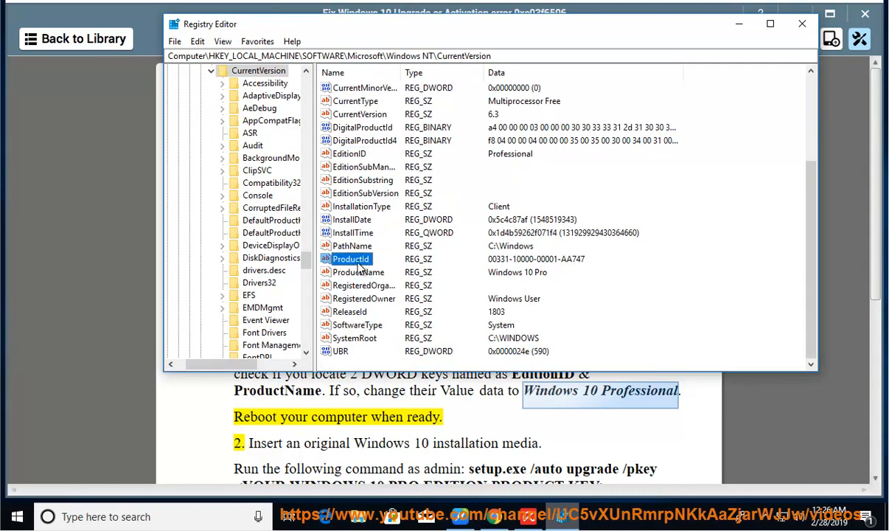
double_click(350, 259)
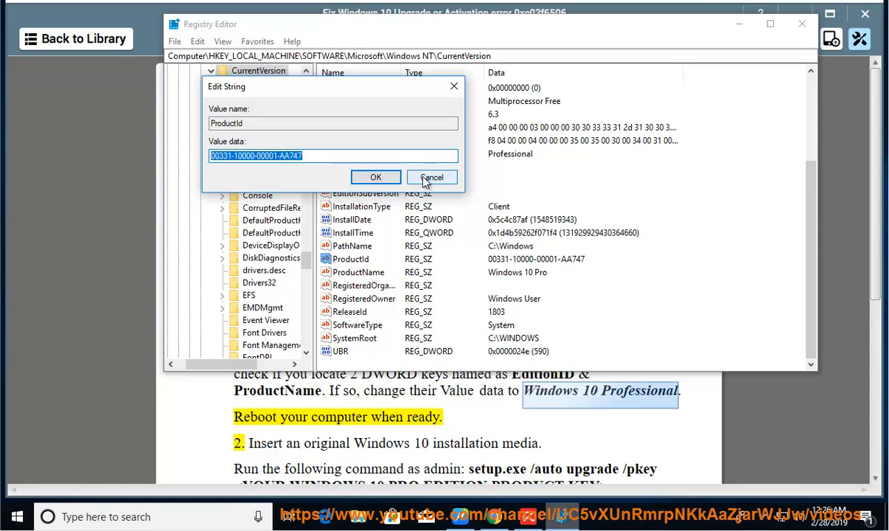
click(431, 177)
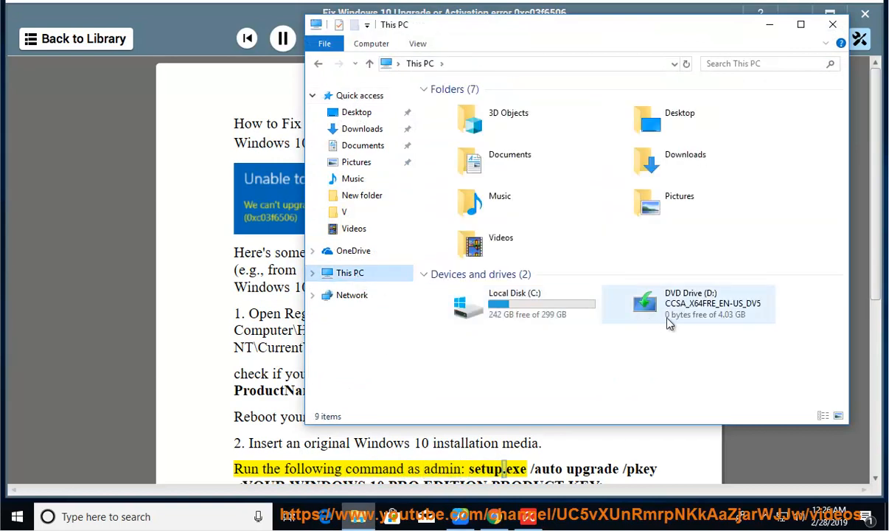
Open DVD Drive (D:) holding the Windows 10 installation media
click(688, 303)
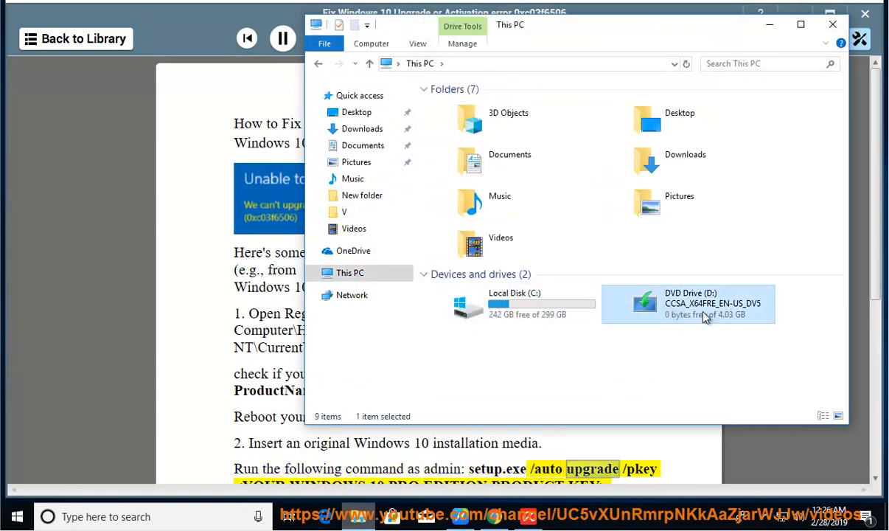
double_click(688, 303)
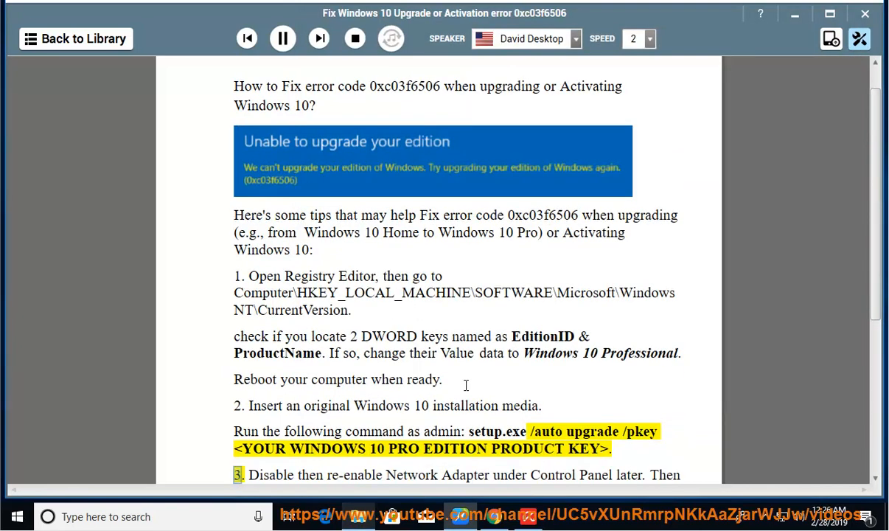
Pause the read-aloud at tip 3 and search Windows for CMD
click(283, 39)
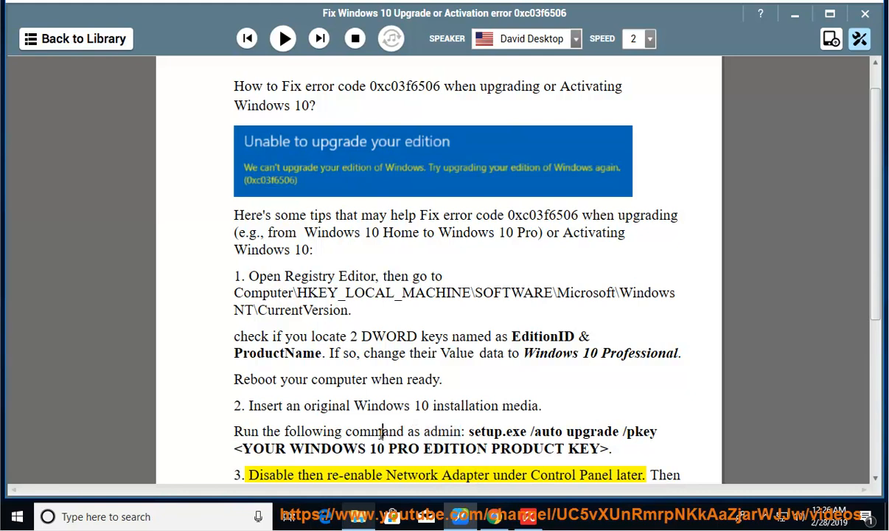
text(CMD)
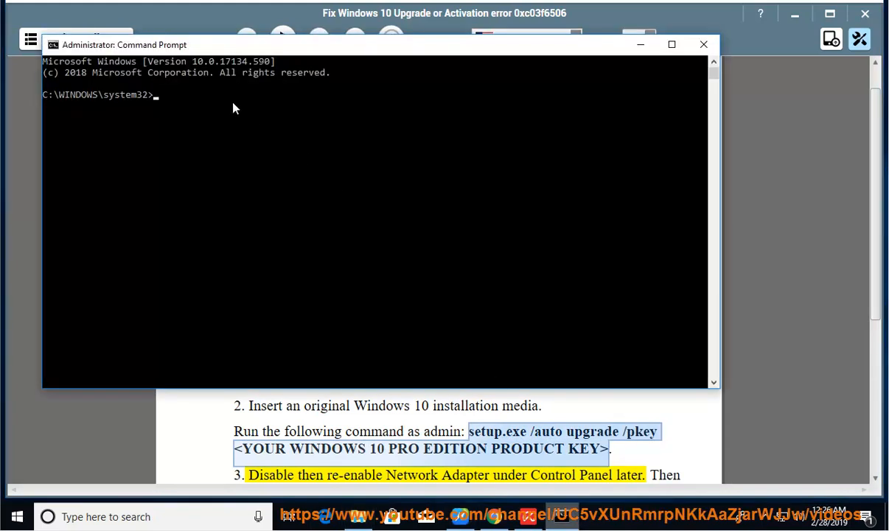
Enter 'setup.exe /auto upgrade /pkey' and remove the product key placeholder
text(setup.exe /auto upgrade /pkey <YOUR WINDOWS 10 PRO EDITION PRODUCT KEY>)
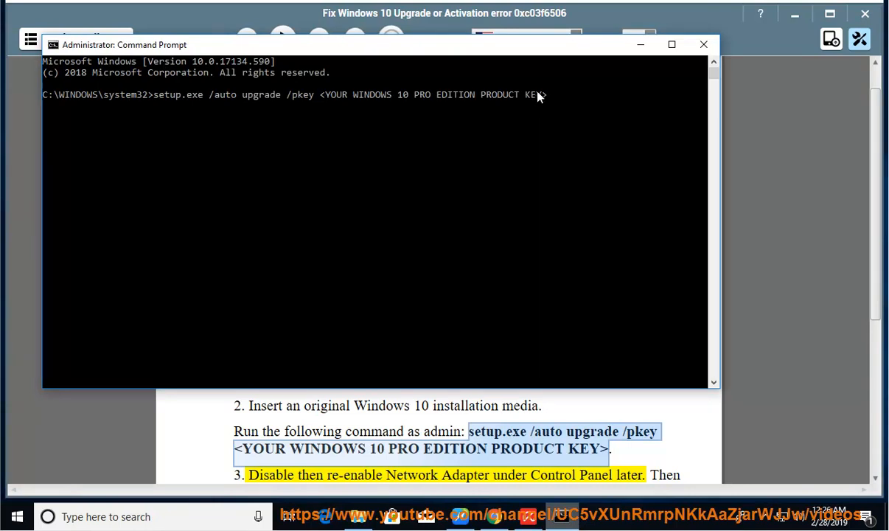
mouse_move(550, 113)
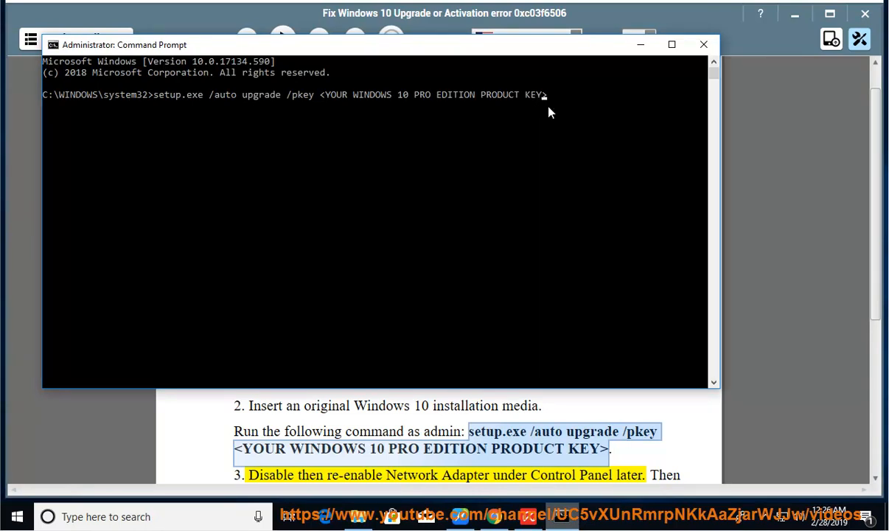
key(Backspace)
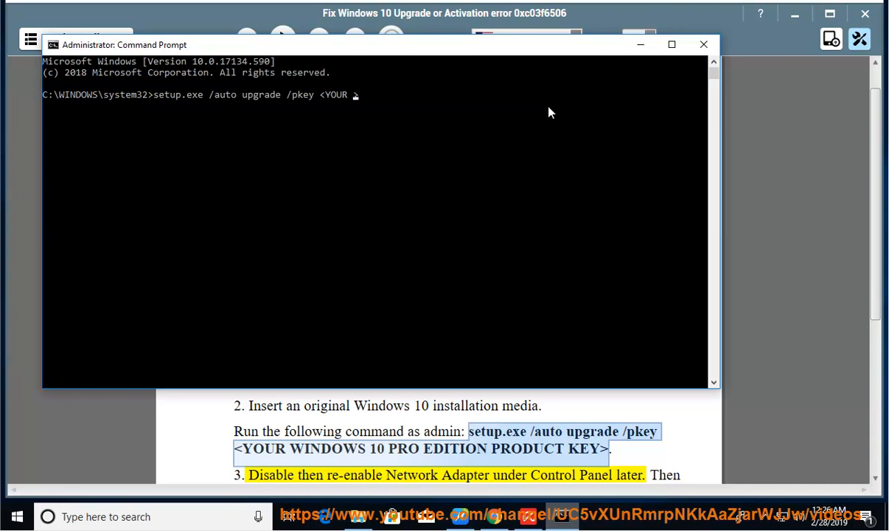
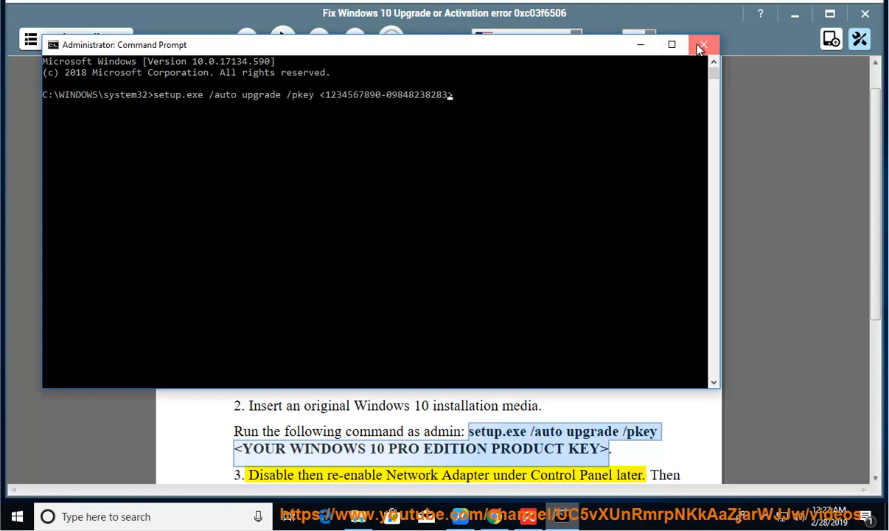
Close Command Prompt and resume NaturalReader reading from tip 3
click(702, 45)
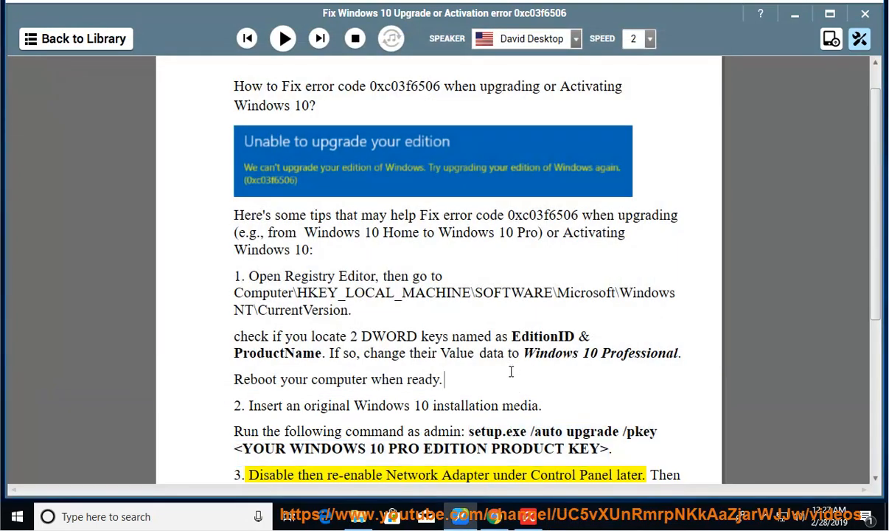
click(284, 38)
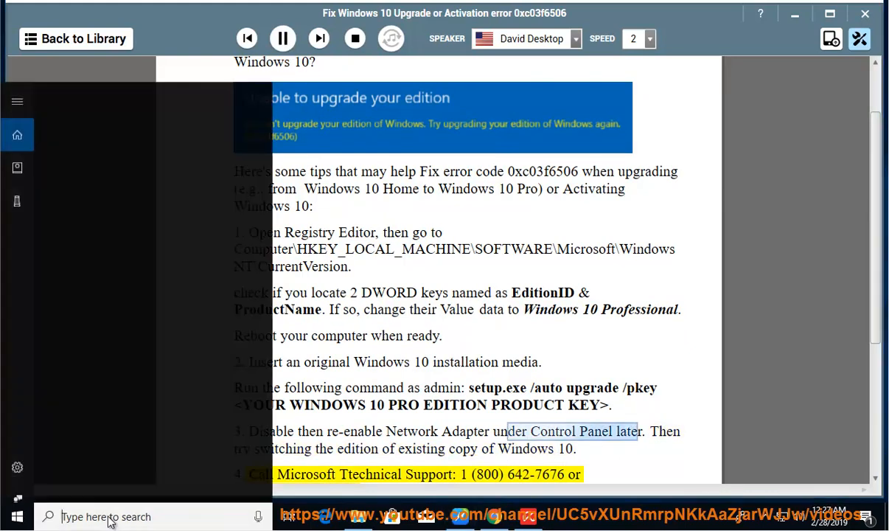
Open Control Panel's Network and Sharing Center and show Ethernet0 status
text(CON)
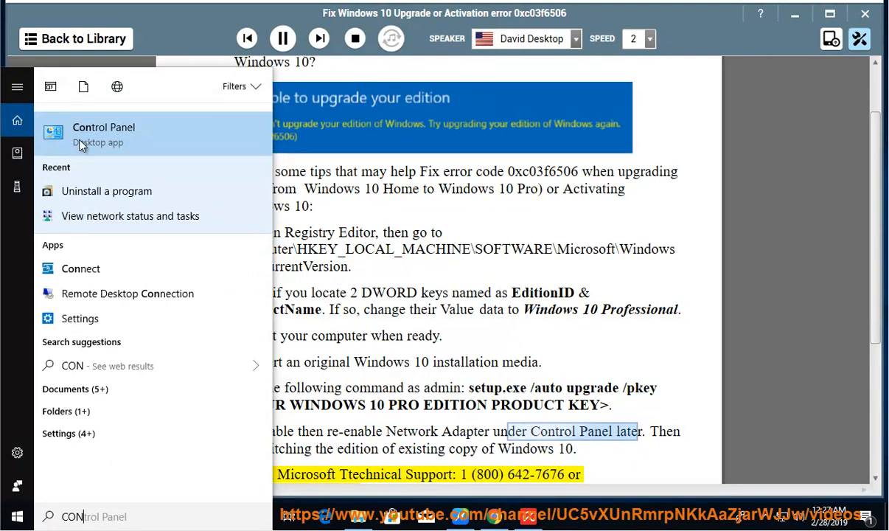
click(103, 134)
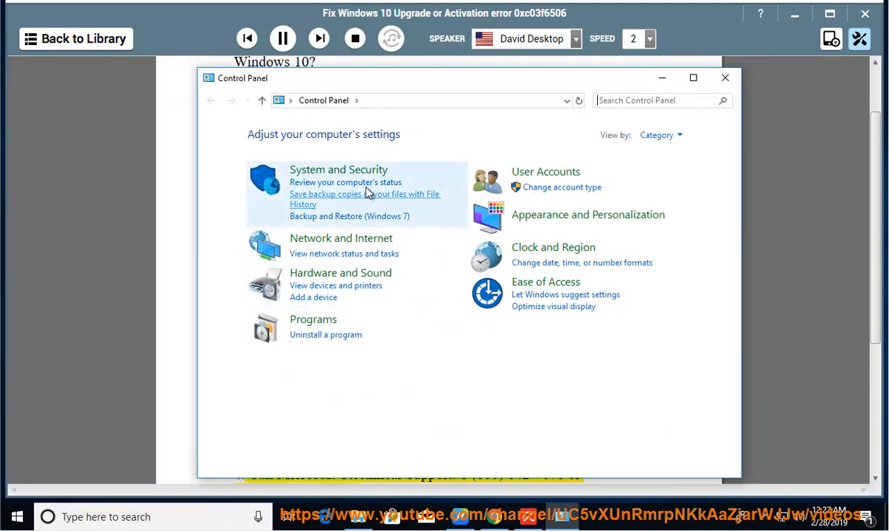
click(341, 238)
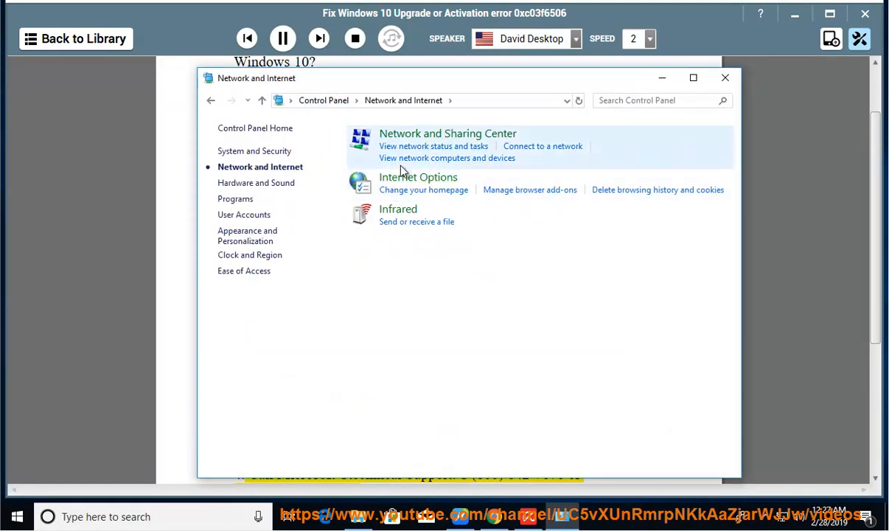
click(447, 134)
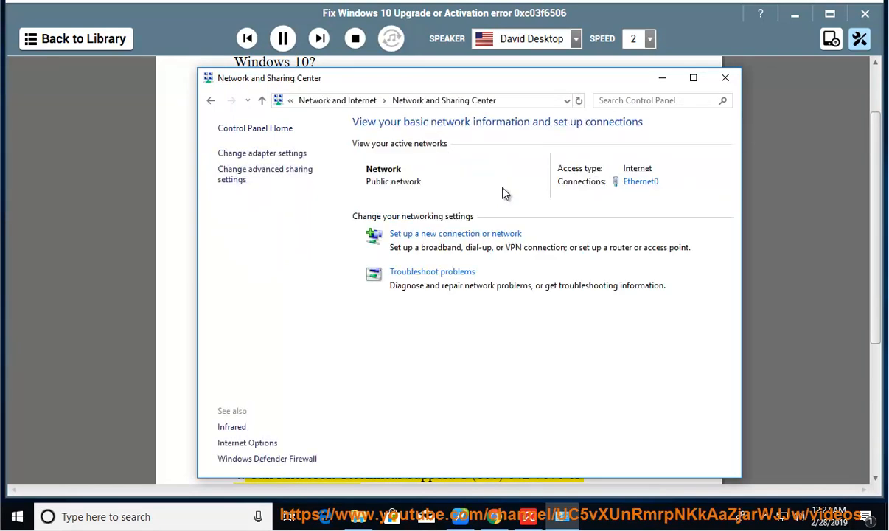
click(641, 182)
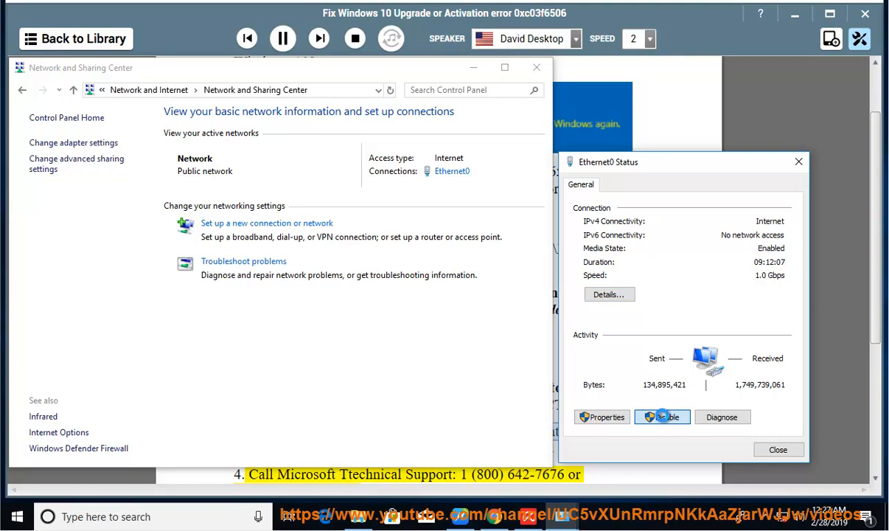
Disable Ethernet0, view adapter settings, return to Network and Internet, and close Control Panel
click(661, 417)
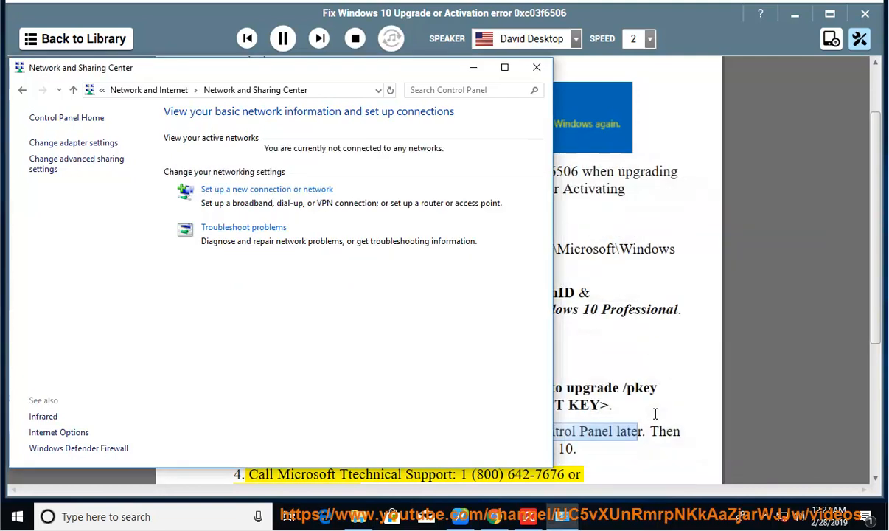
mouse_move(87, 153)
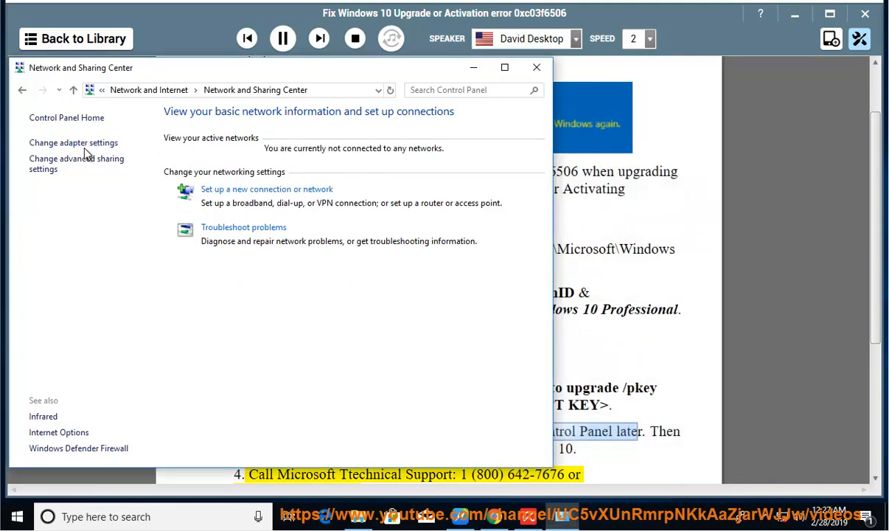
click(73, 142)
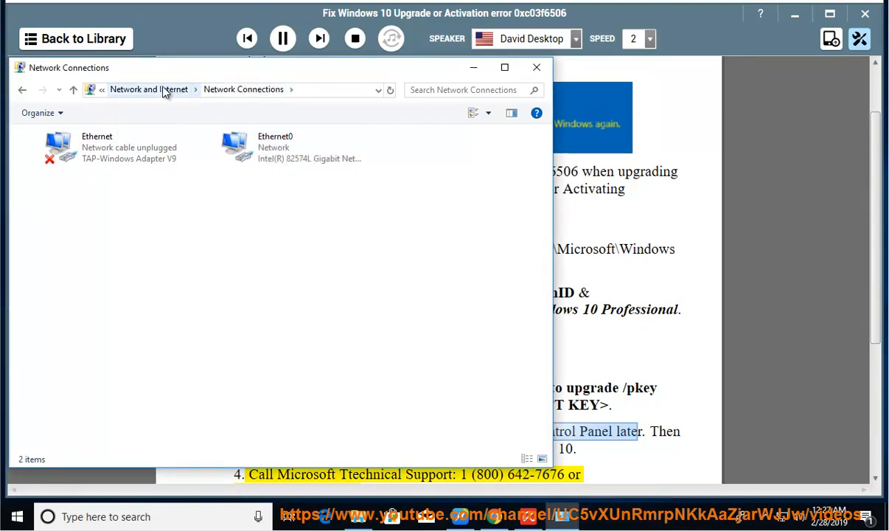
click(147, 90)
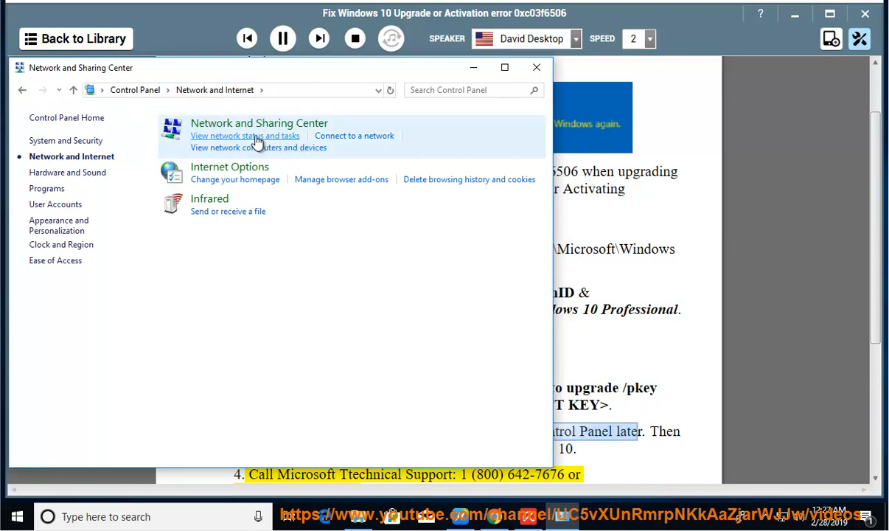
click(245, 136)
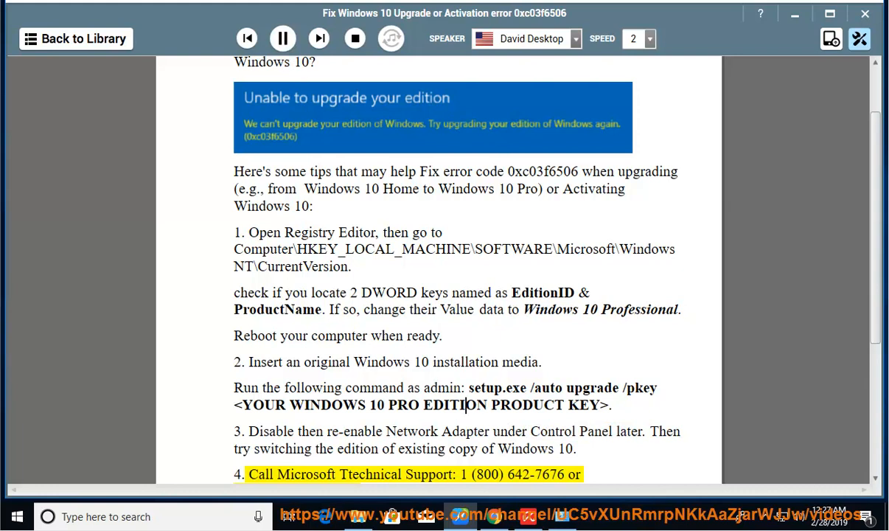
Resume reading at step 4 and scroll down to the FYI product-key note
double_click(429, 474)
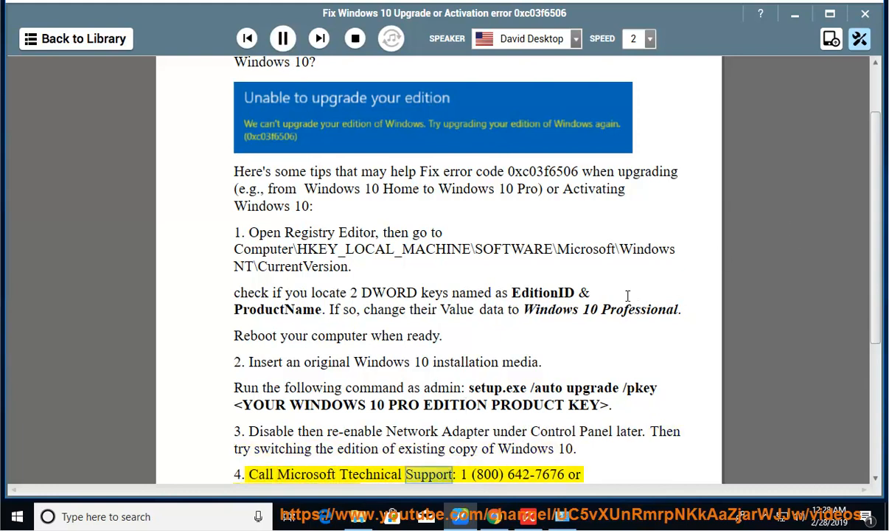
scroll(down, 3)
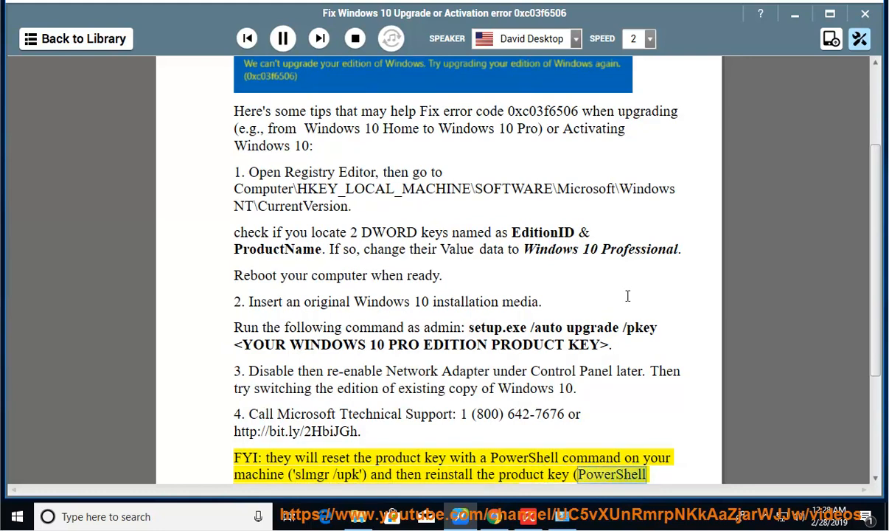
Scroll the read-aloud past the FYI and motherboard notes to tip 5, the Activation Troubleshooter
scroll(down, 3)
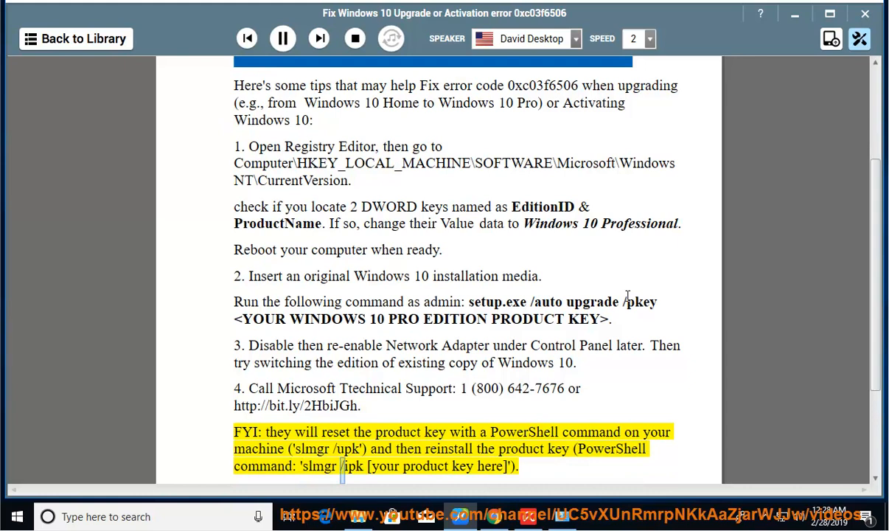
double_click(489, 466)
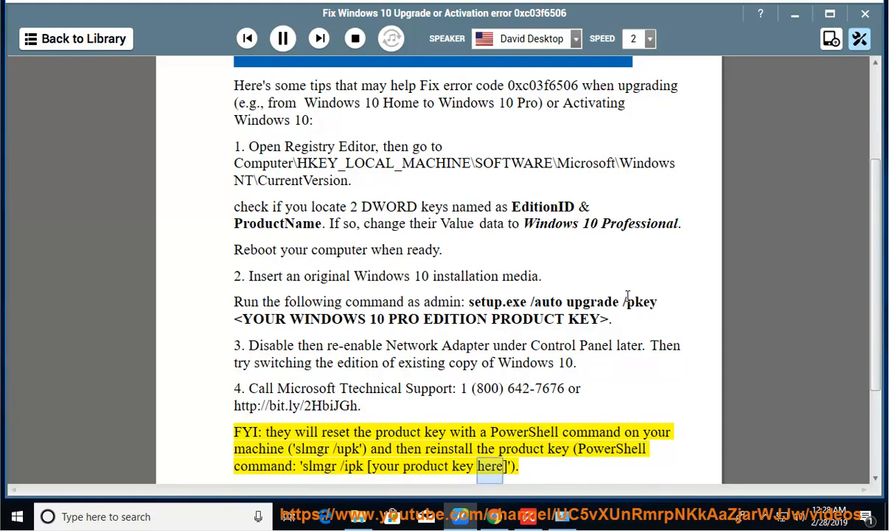
scroll(down, 3)
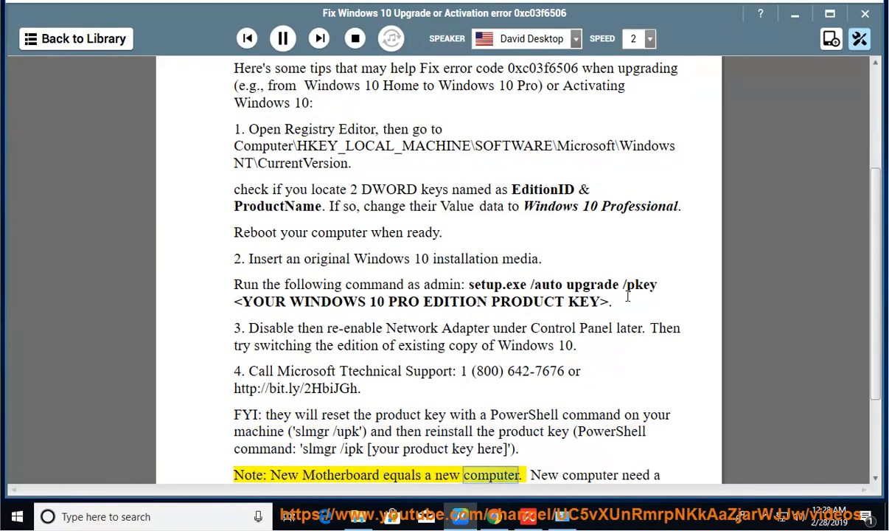
scroll(down, 3)
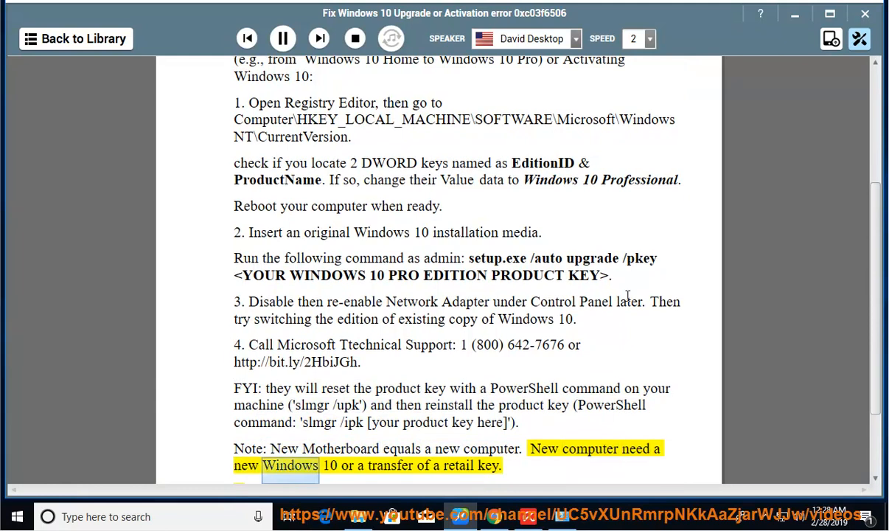
scroll(down, 3)
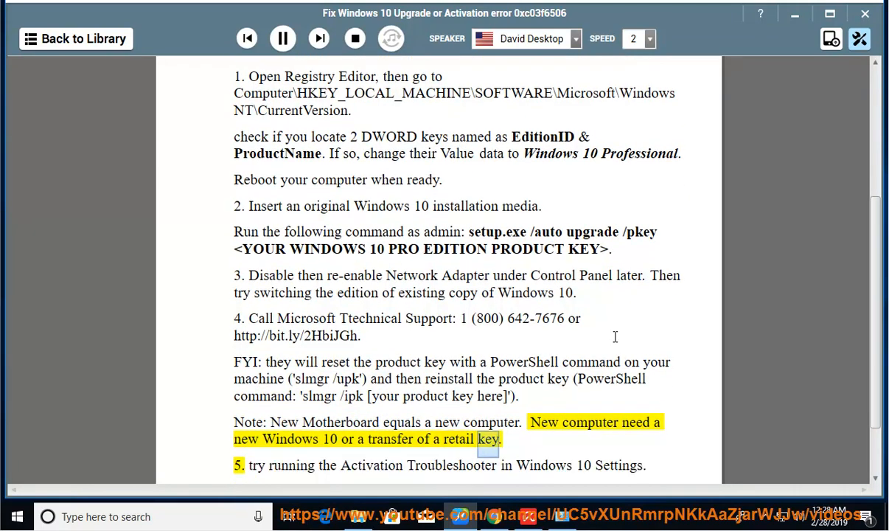
double_click(371, 466)
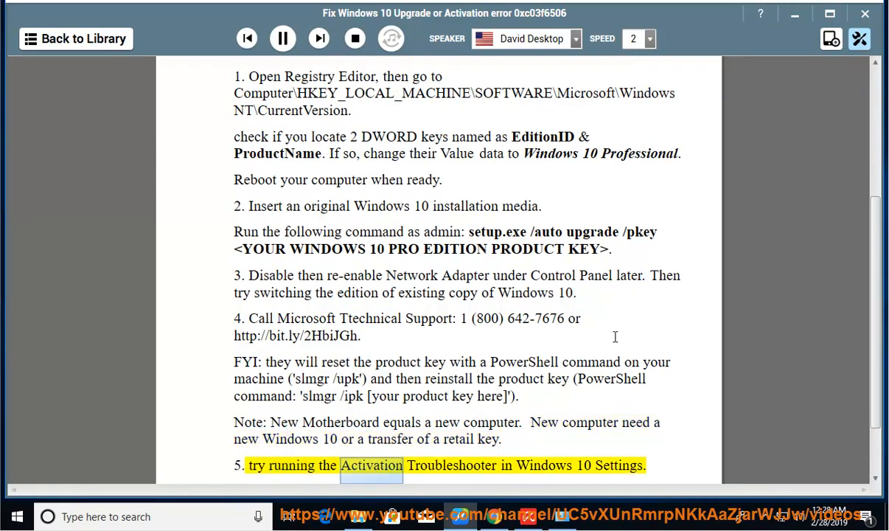